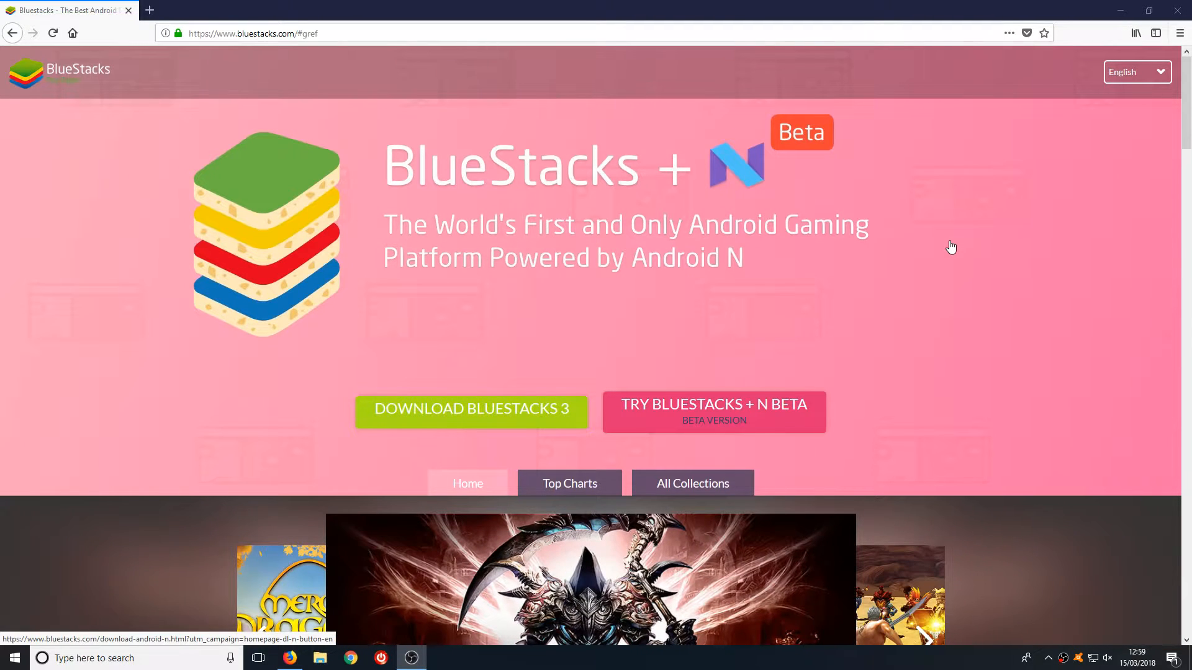
pyautogui.moveTo(927, 258)
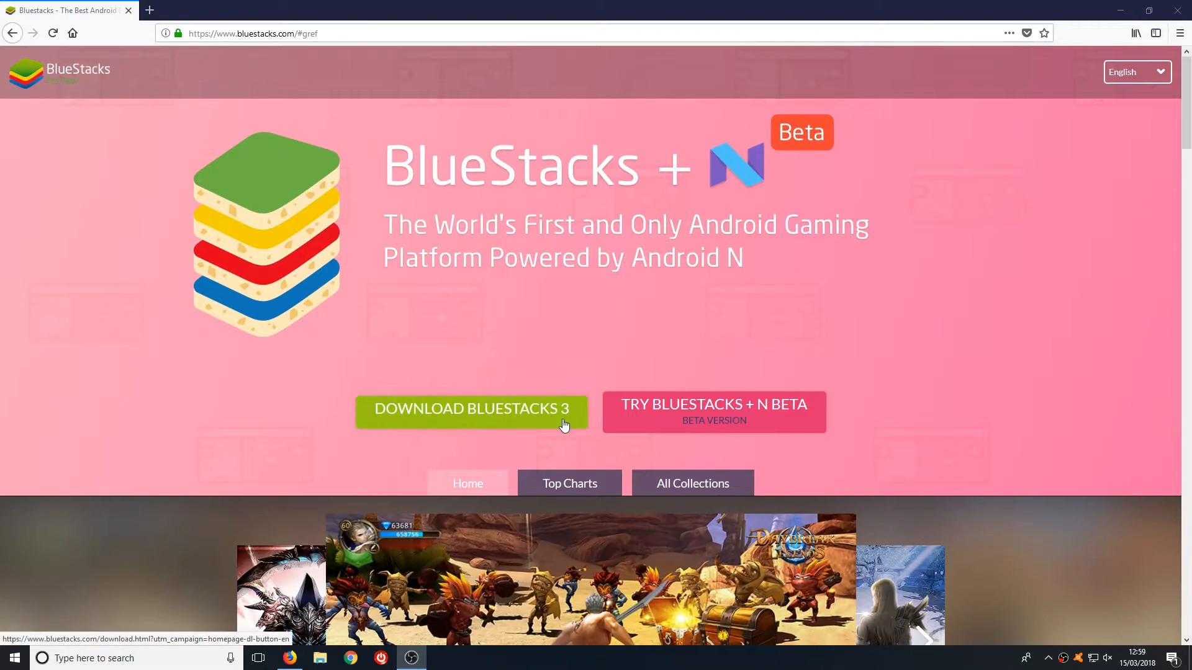
# Download the BlueStacks 3 installer via Save File and launch the finished download.
pyautogui.click(471, 408)
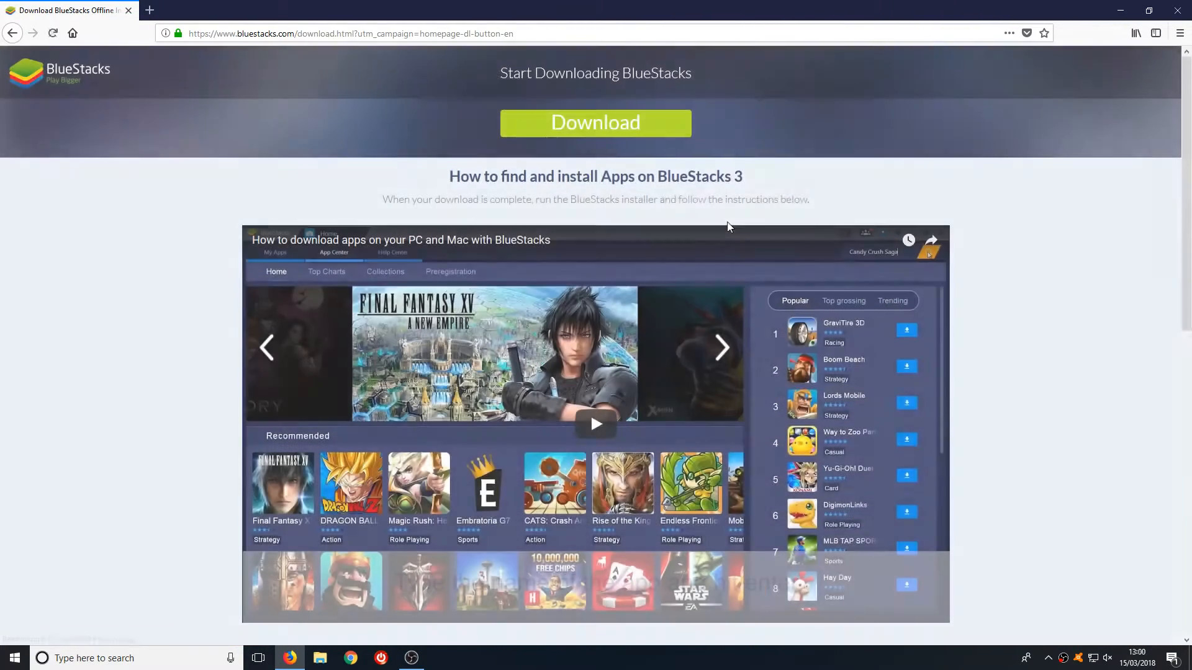
pyautogui.click(595, 123)
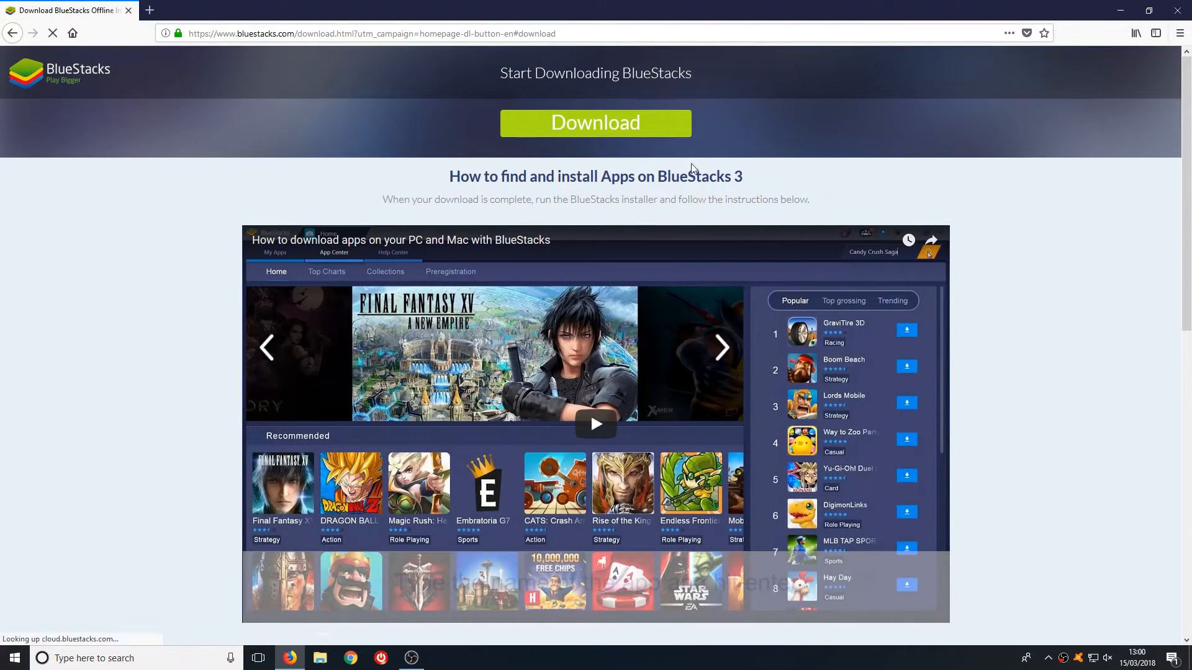
pyautogui.click(594, 123)
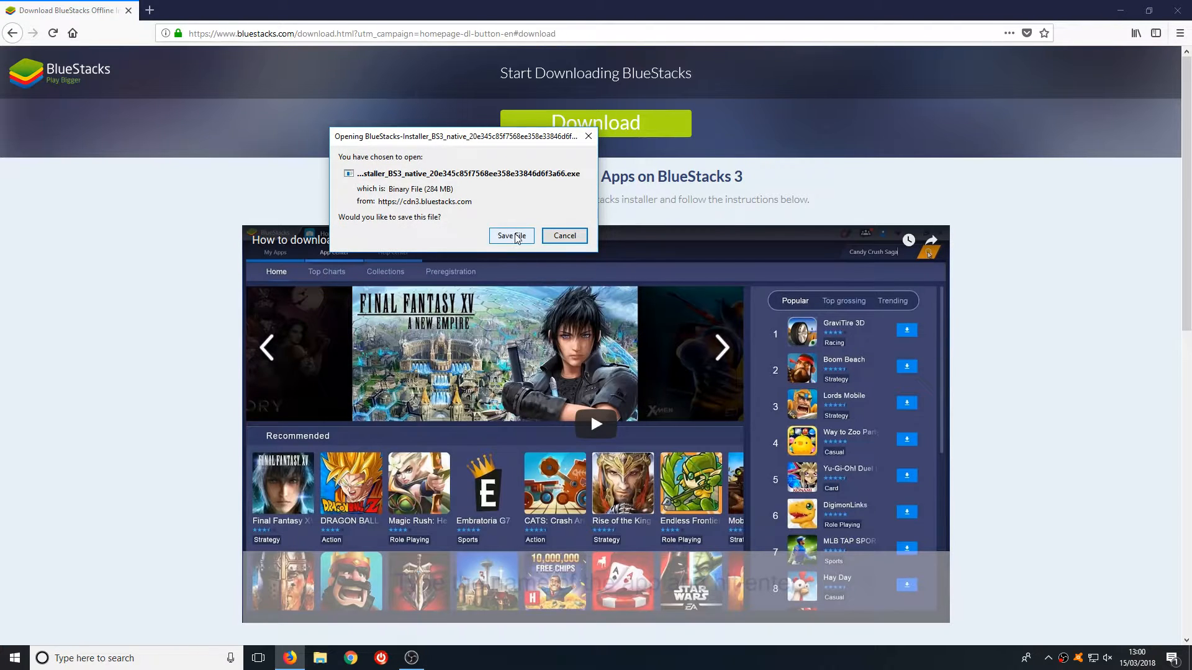
pyautogui.click(507, 236)
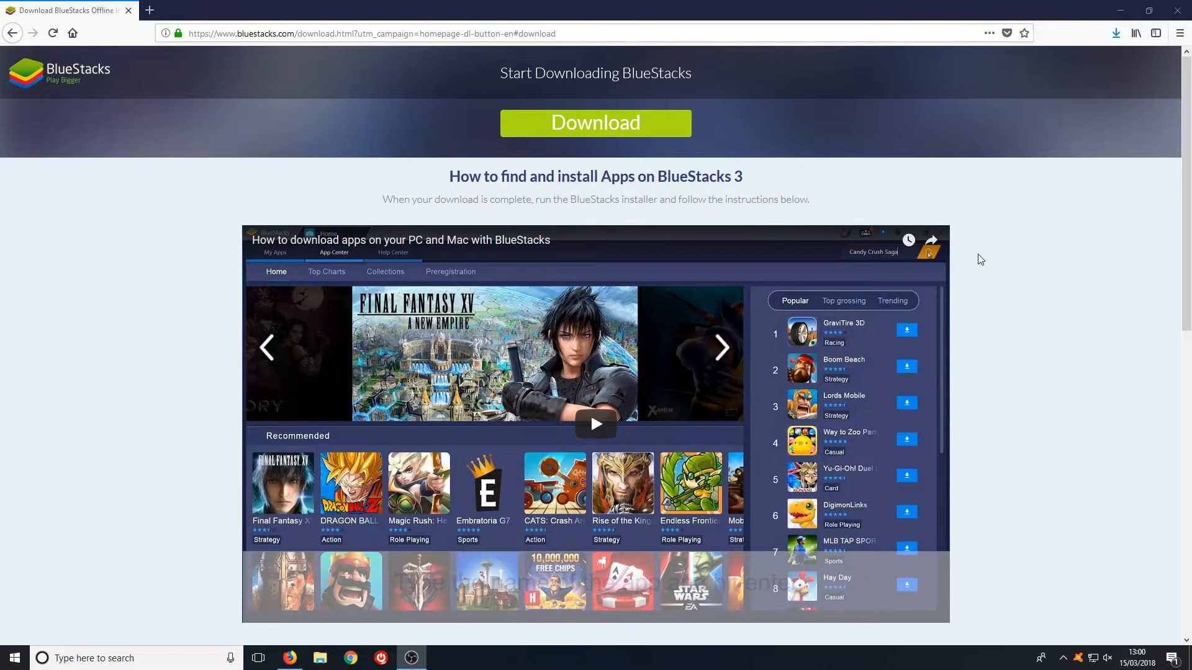
pyautogui.moveTo(1016, 248)
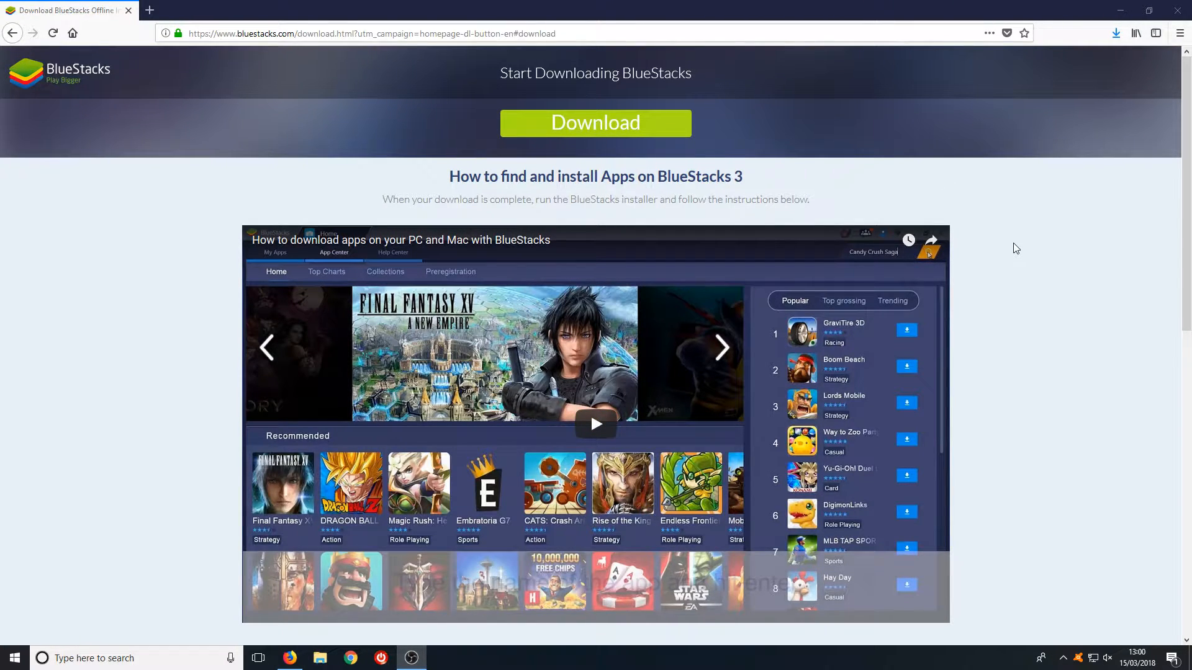
pyautogui.click(594, 123)
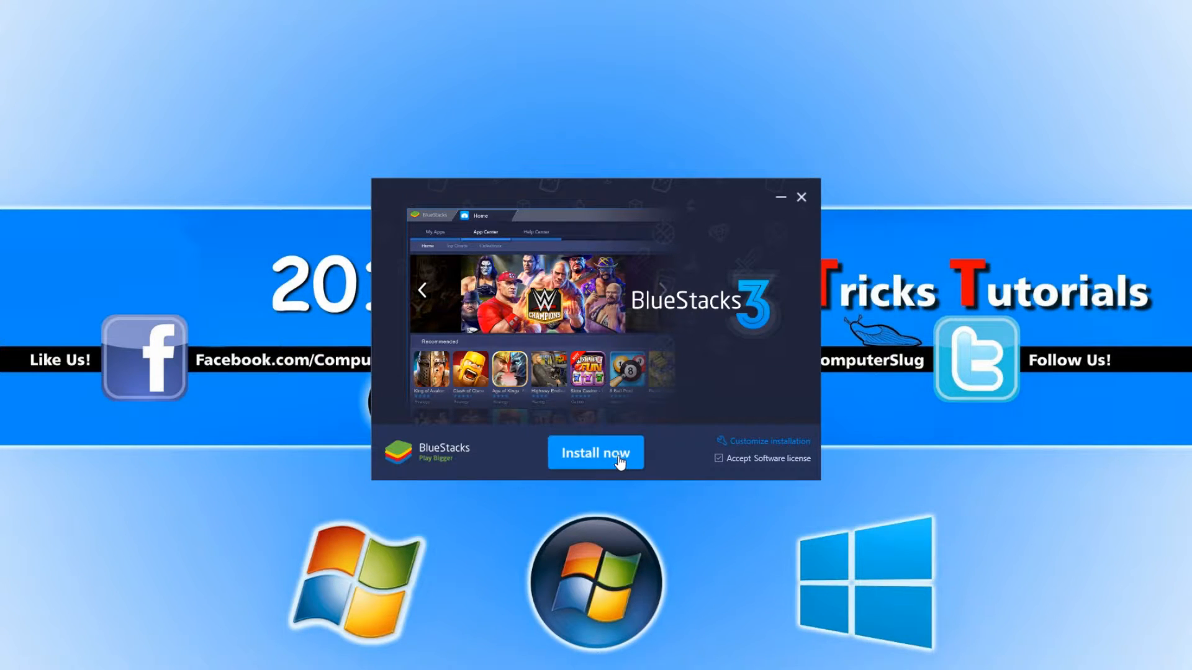
pyautogui.moveTo(692, 435)
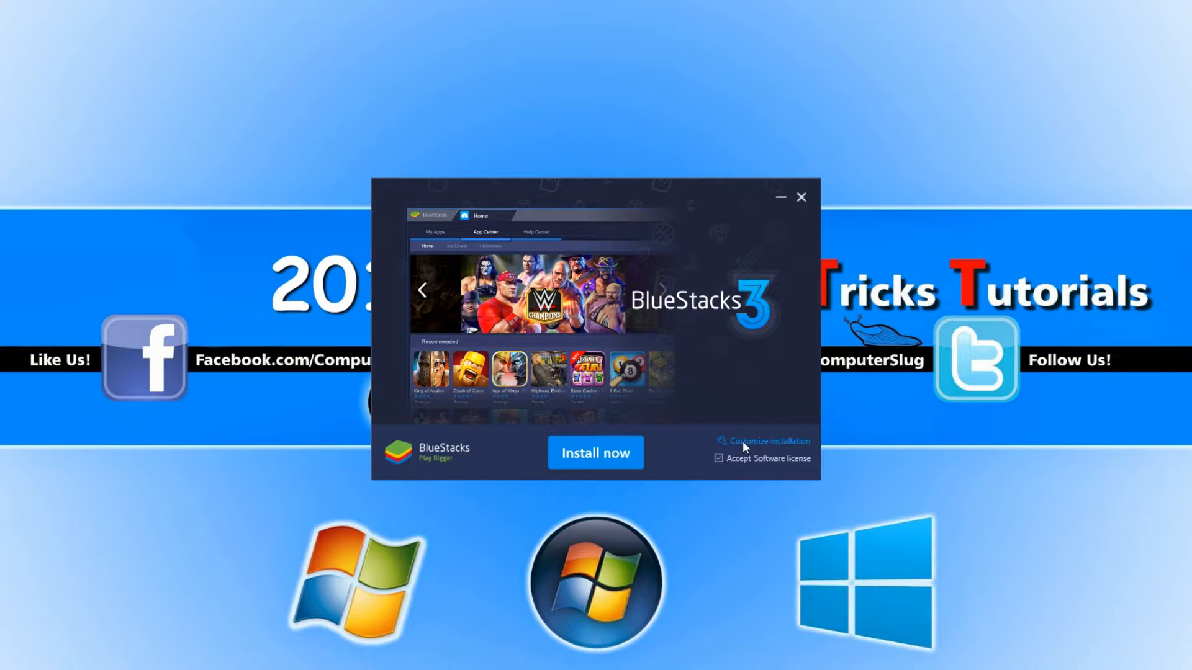
# Customize installation, keep the C:\ProgramData\BlueStacks data path, install, and complete setup.
pyautogui.click(763, 441)
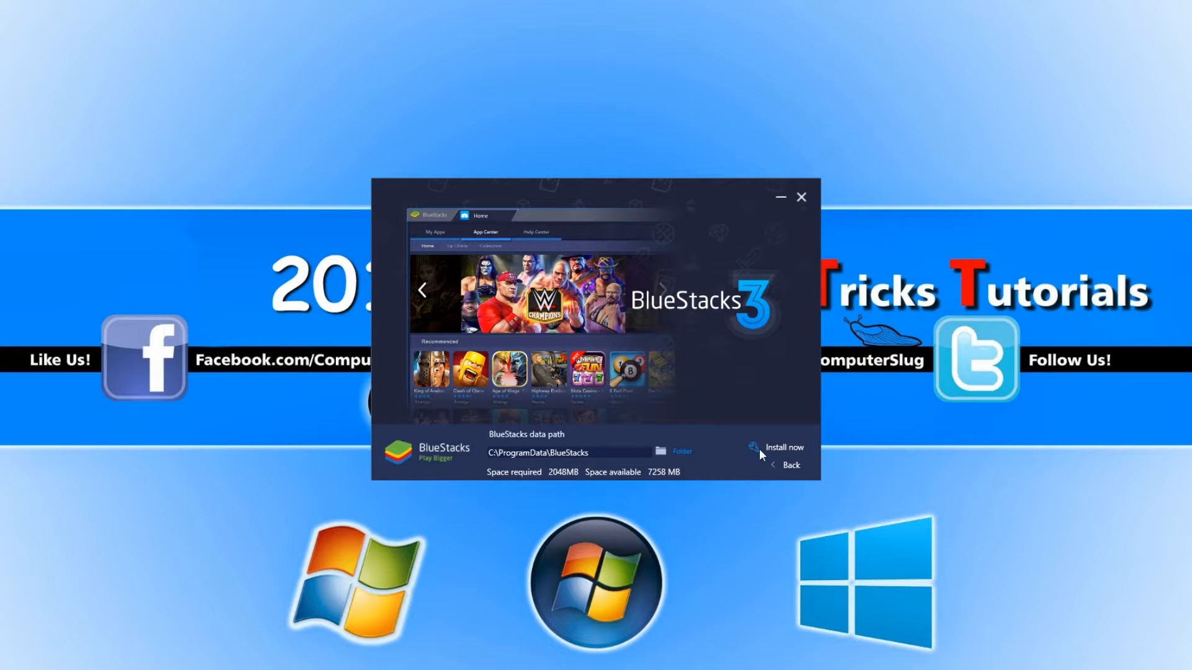
pyautogui.click(784, 447)
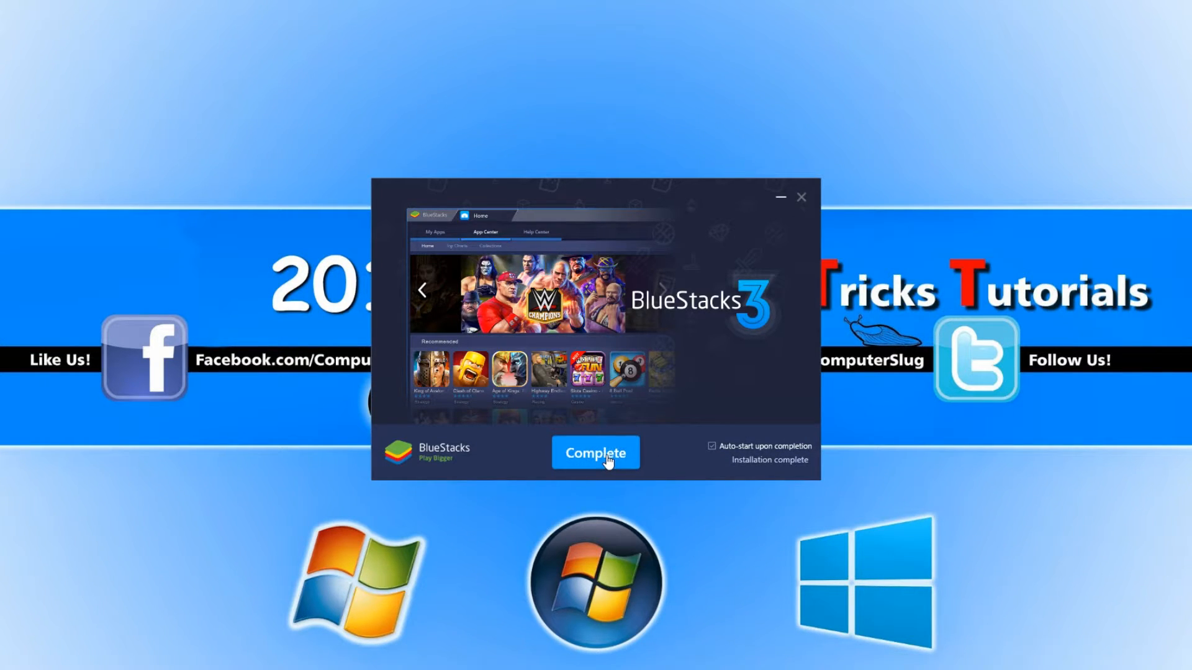
pyautogui.click(595, 452)
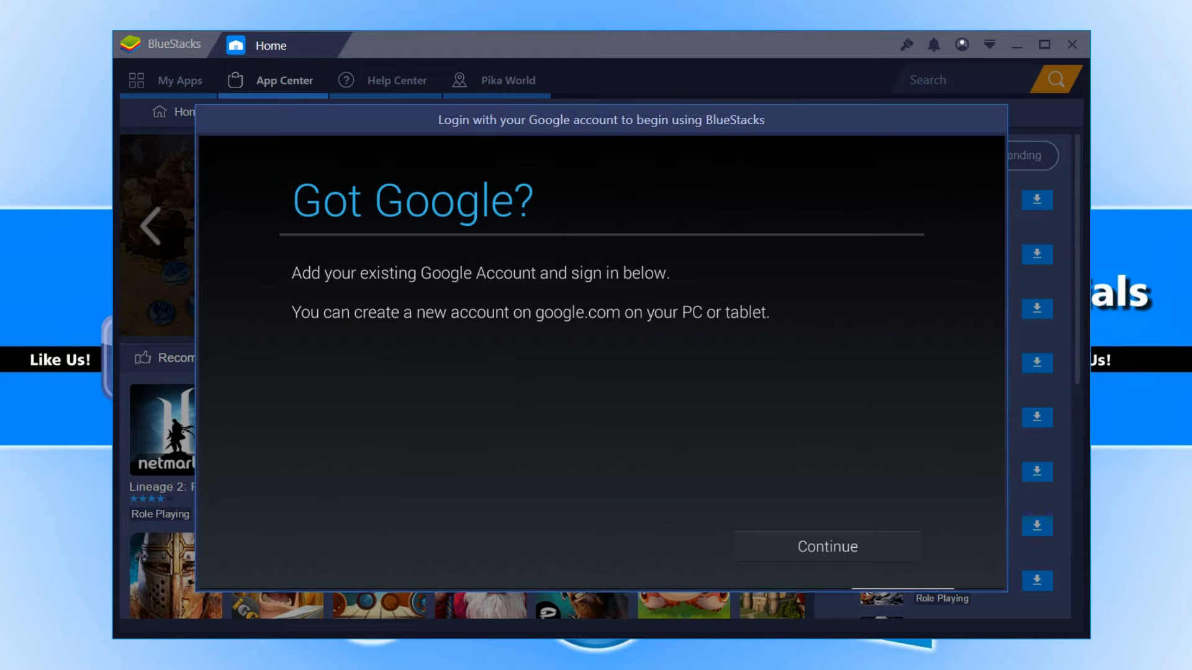
pyautogui.moveTo(811, 542)
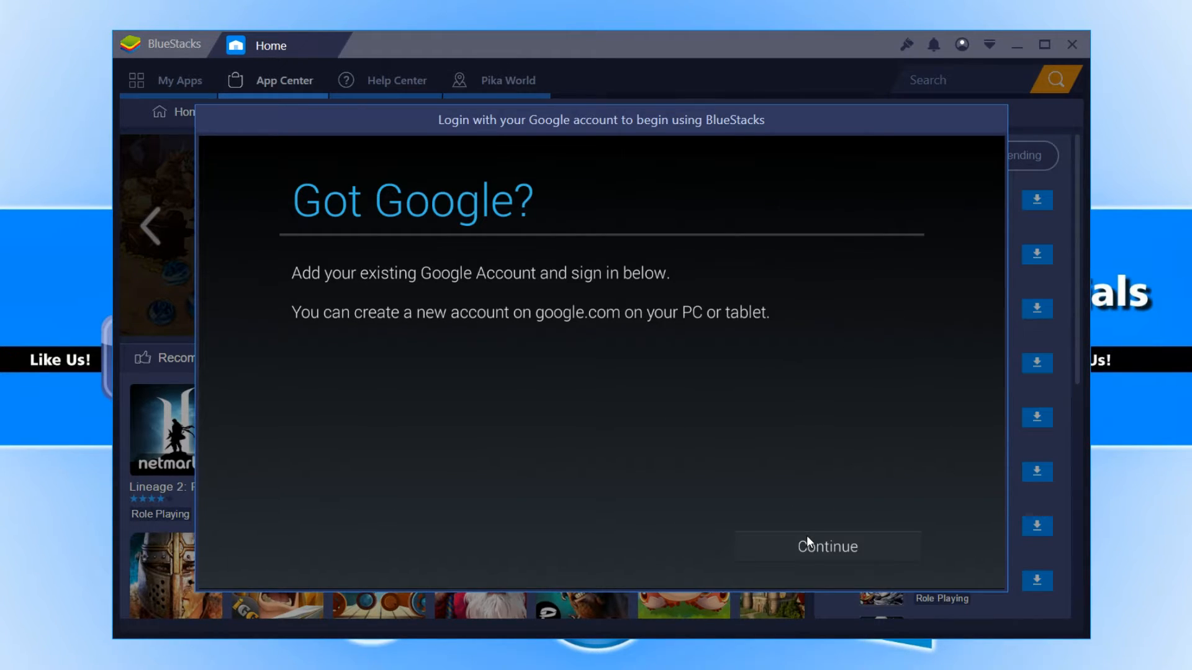
# Continue from the Got Google? screen to sign in with a Google account.
pyautogui.click(826, 546)
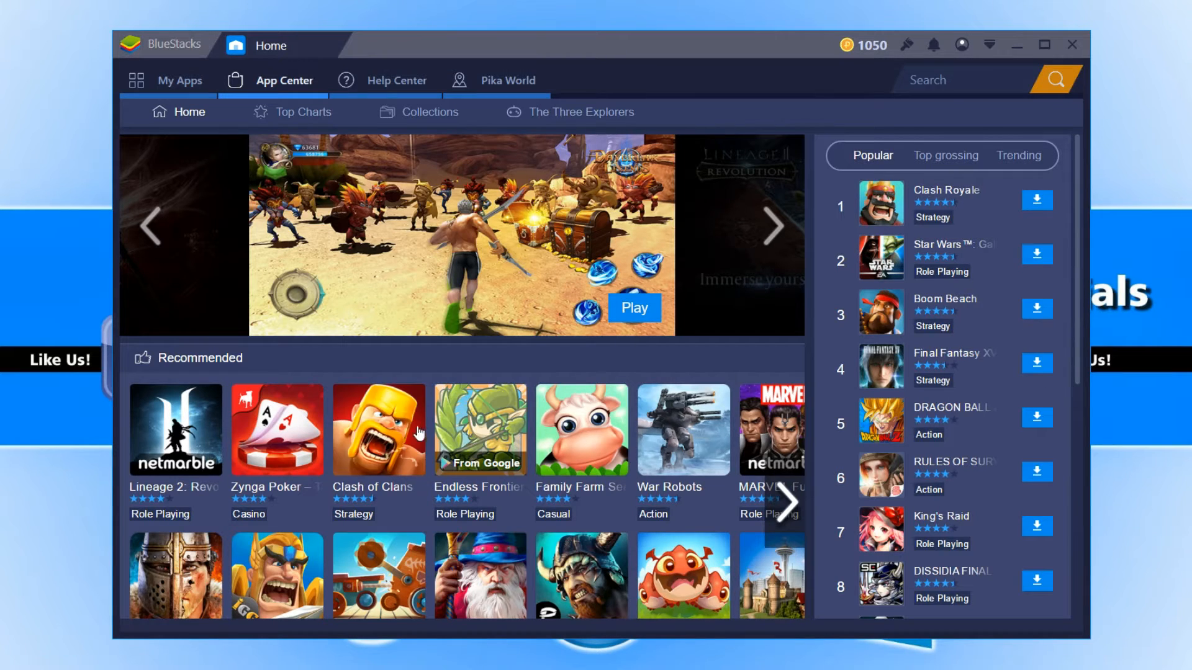
# Install Endless Frontier Saga from Recommended and accept its permissions to start downloading.
pyautogui.click(480, 430)
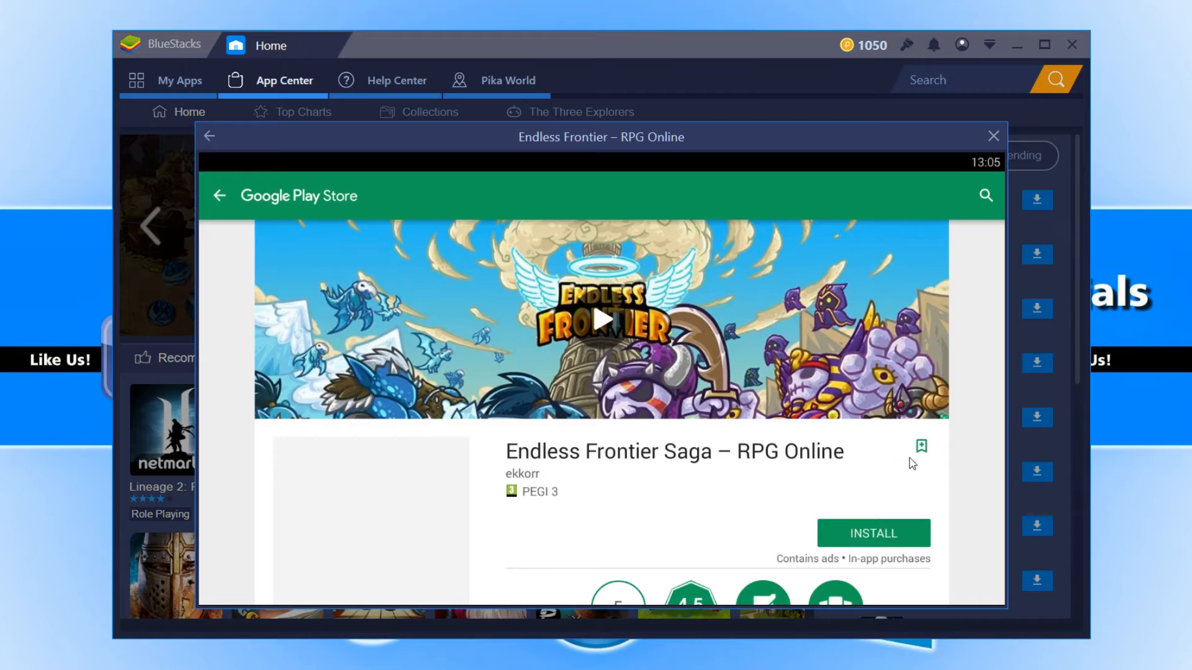
pyautogui.click(873, 533)
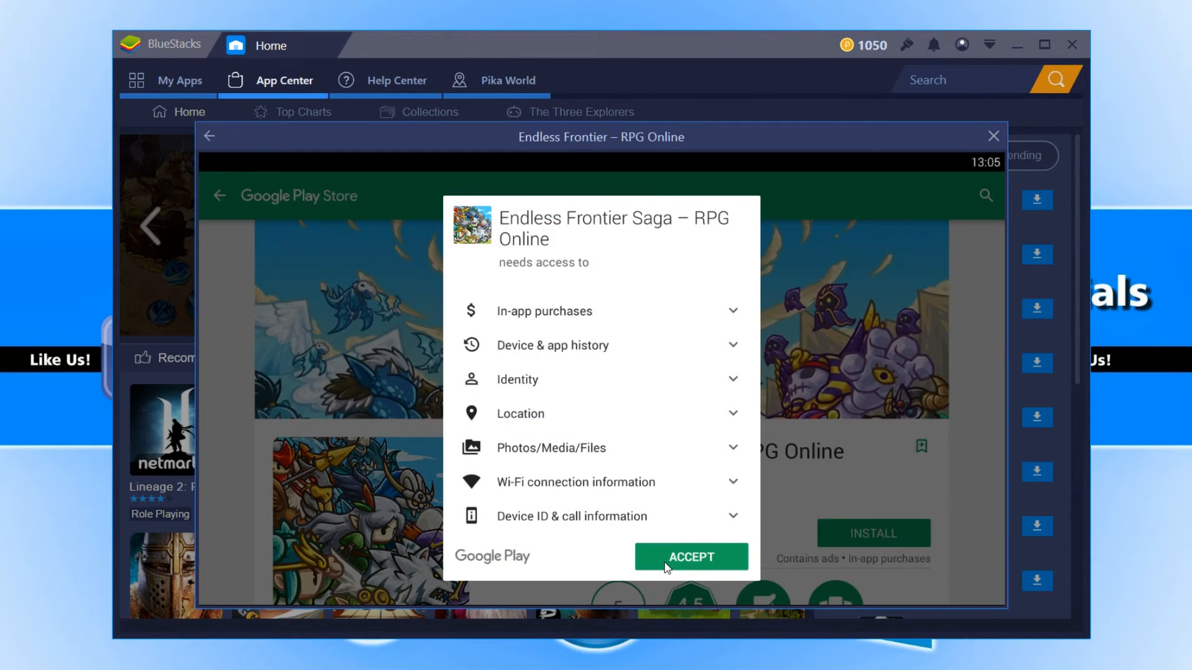
pyautogui.click(691, 556)
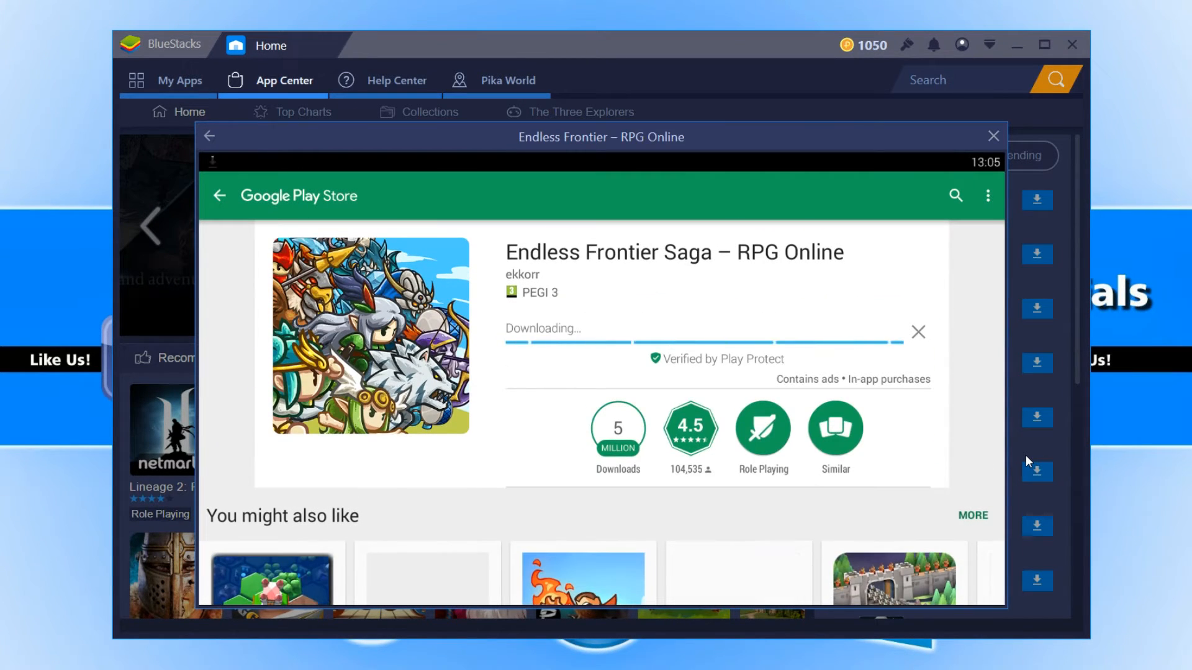